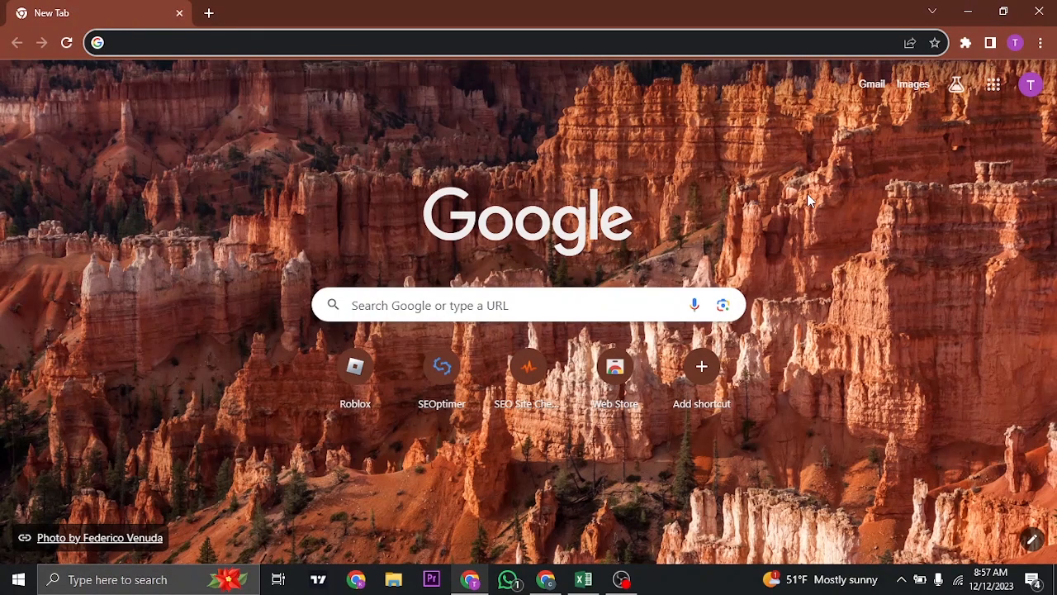
# Load the Roblox home page from the Chrome New Tab shortcut tile
pyautogui.click(353, 367)
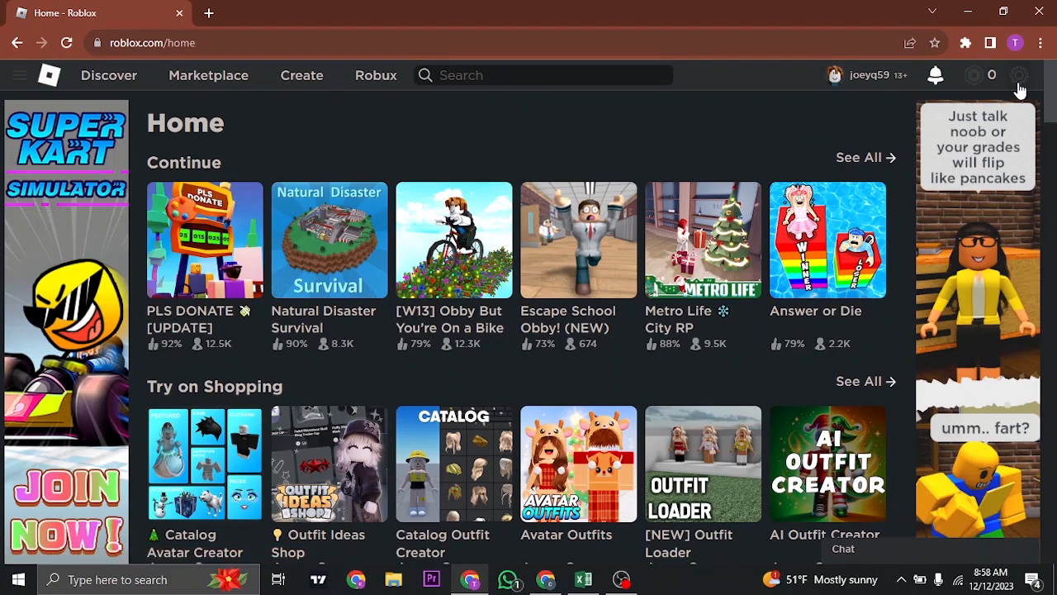
# Go to My Settings, Account Info, and view the birthday and Verify My Age option
pyautogui.click(1019, 76)
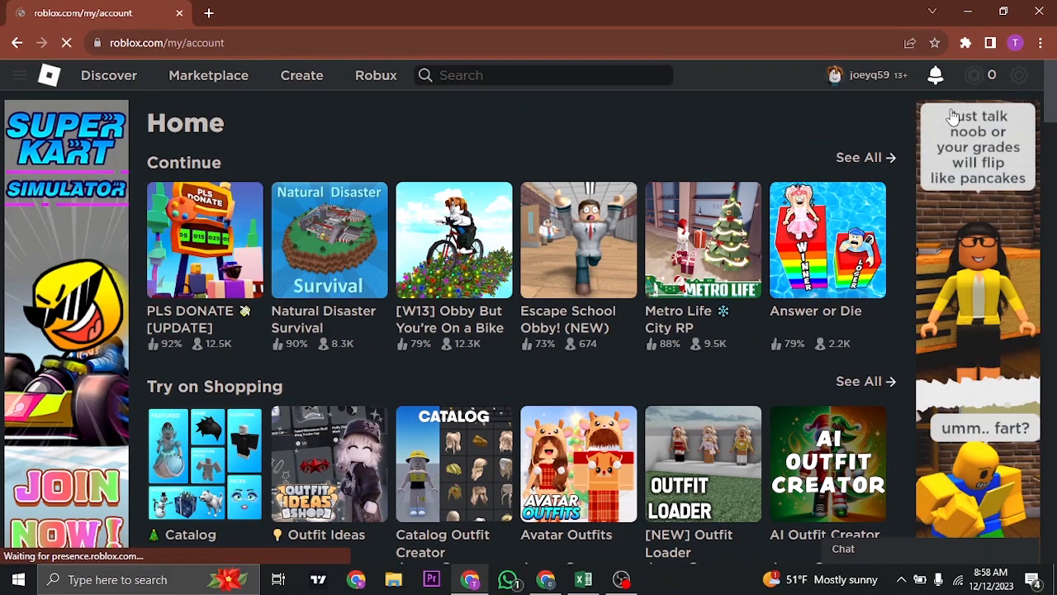
pyautogui.click(1019, 76)
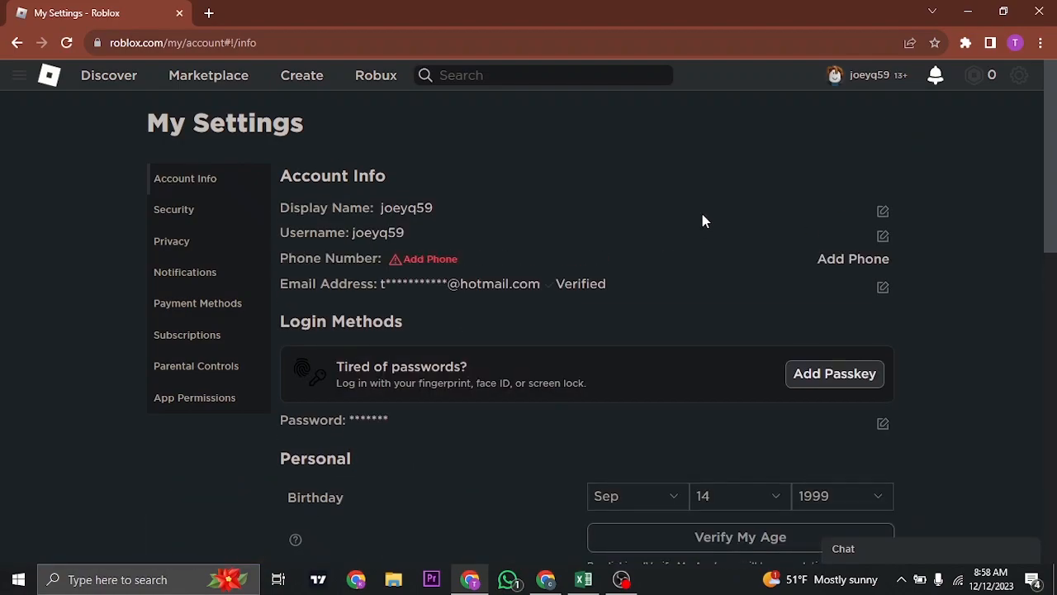
pyautogui.scroll(-3)
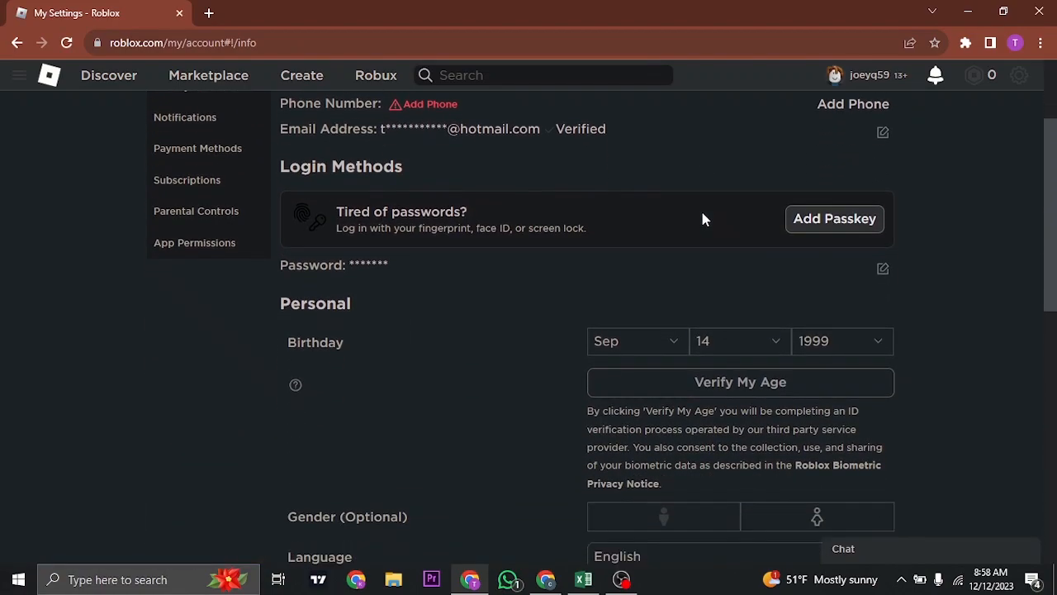
pyautogui.moveTo(740, 381)
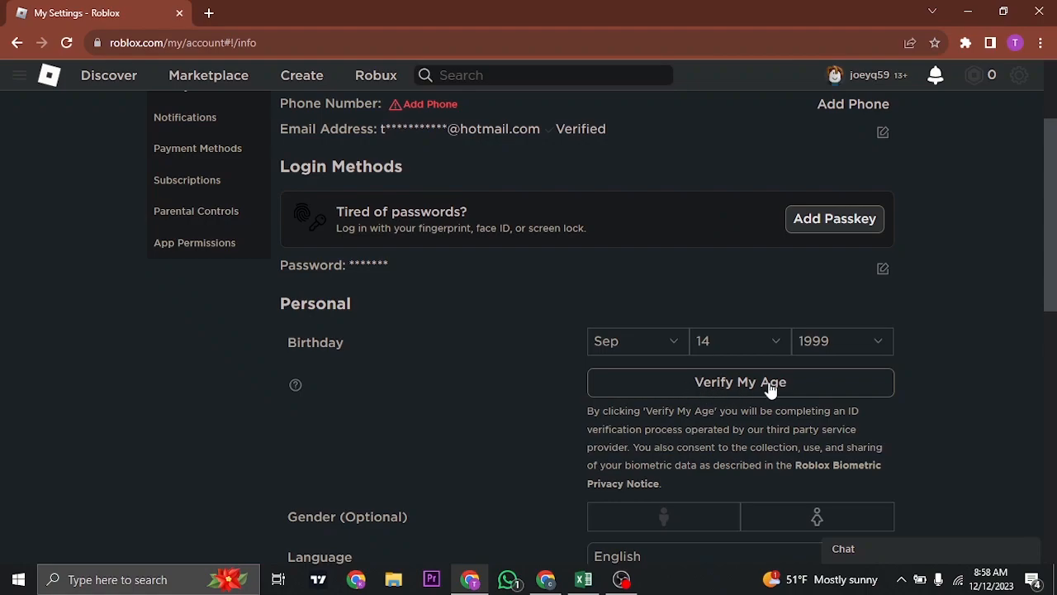
pyautogui.moveTo(861, 340)
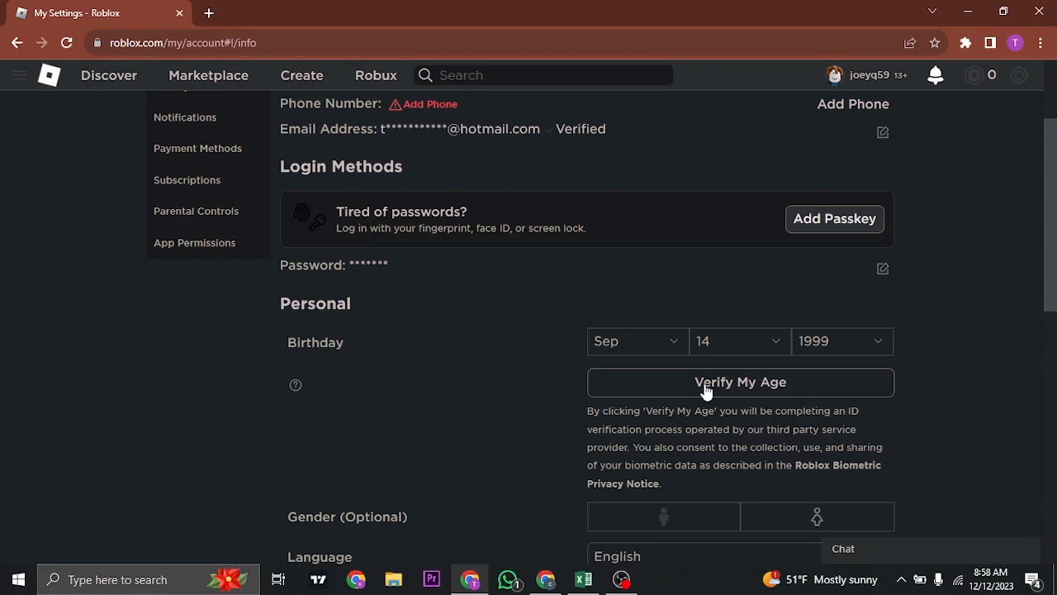
pyautogui.moveTo(833, 390)
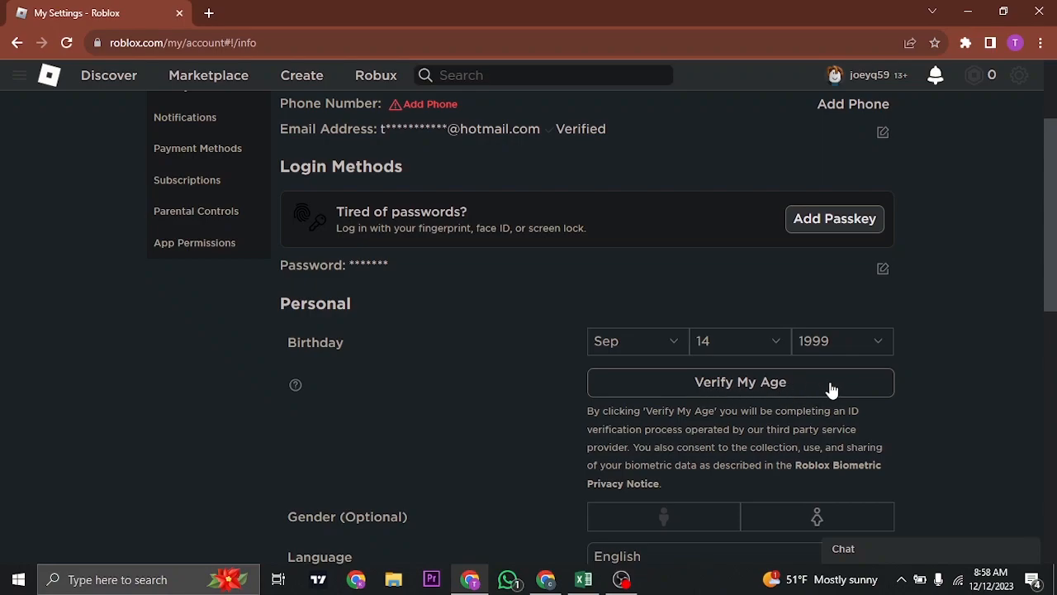
pyautogui.moveTo(872, 430)
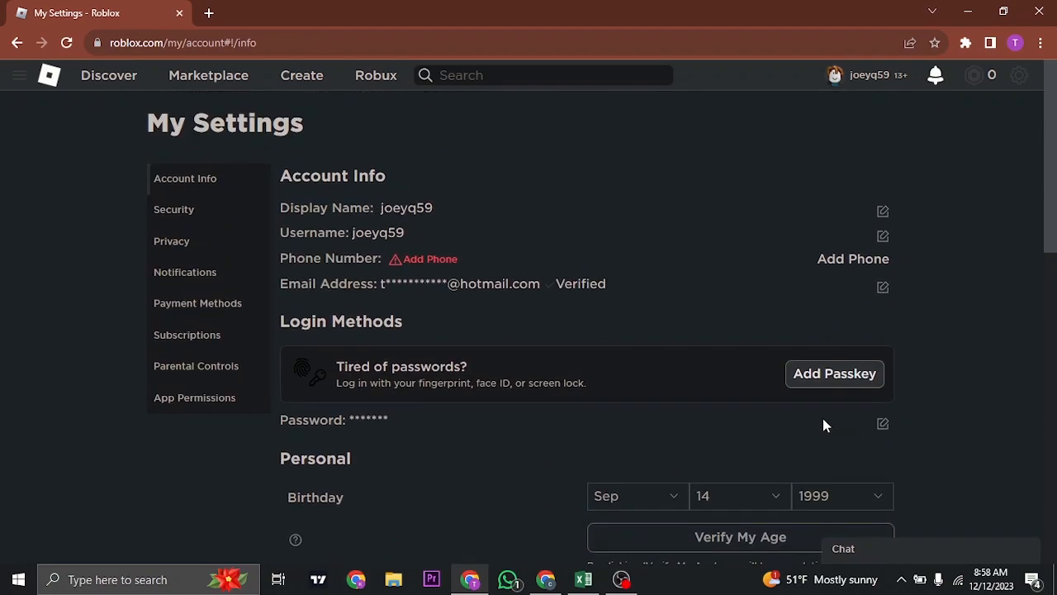
pyautogui.moveTo(186, 334)
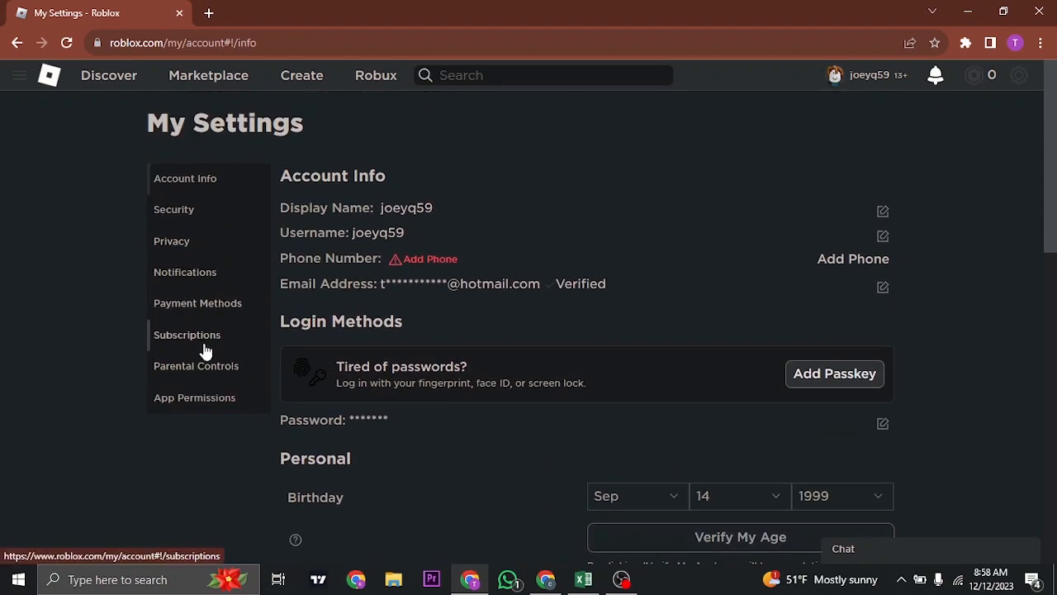
# Review Parental Controls: Parent PIN disabled and the Allowed Experiences age levels
pyautogui.click(195, 365)
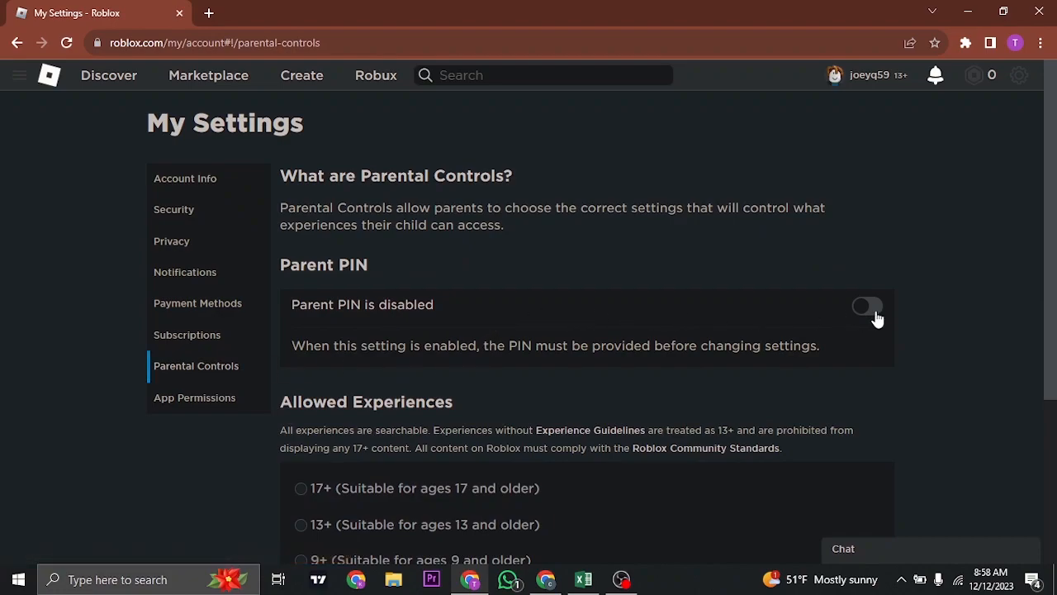
pyautogui.scroll(-3)
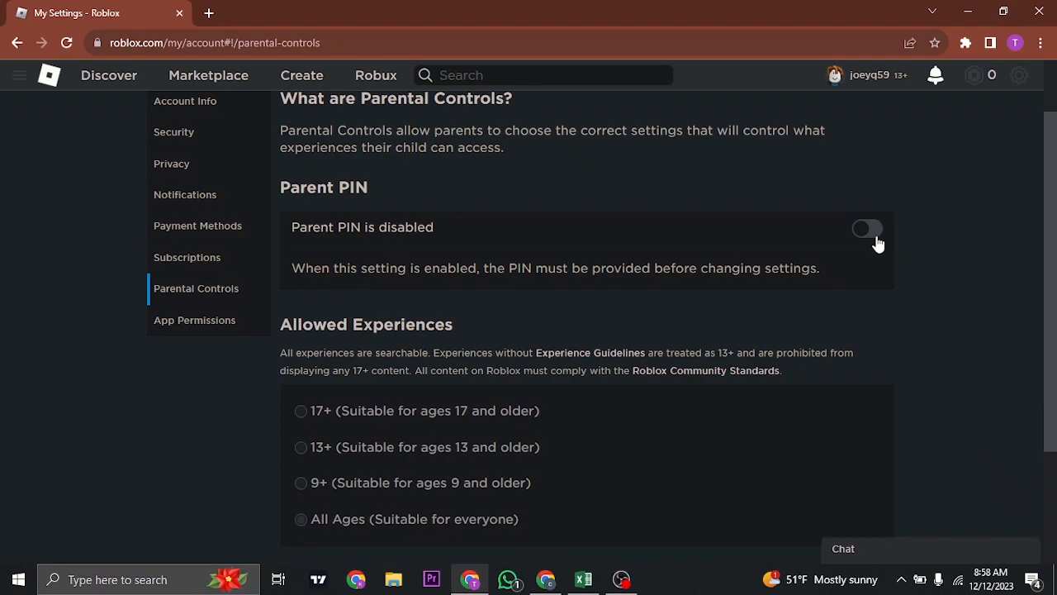
pyautogui.moveTo(852, 238)
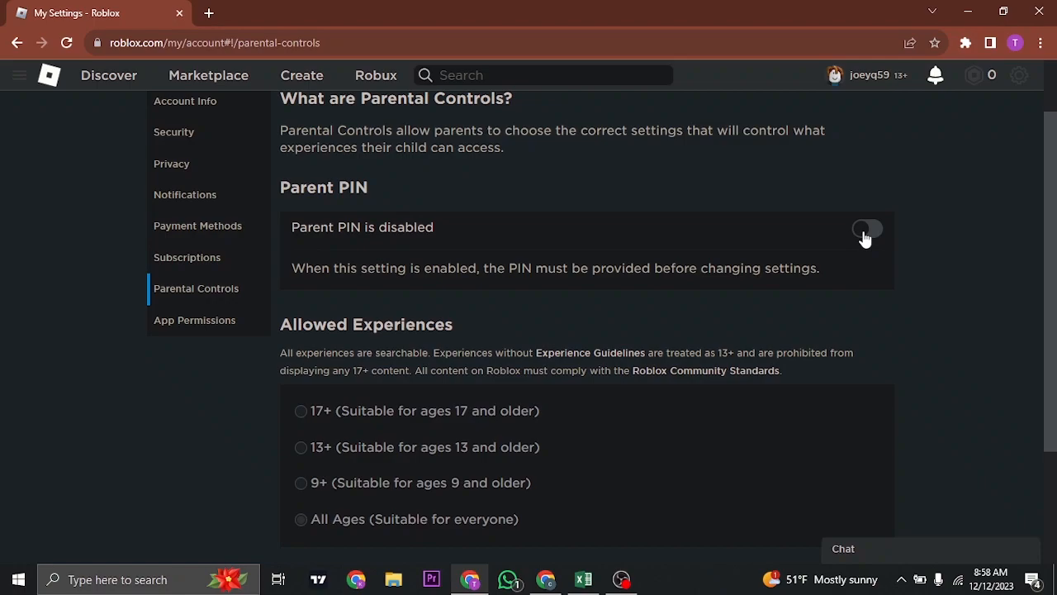
pyautogui.scroll(-3)
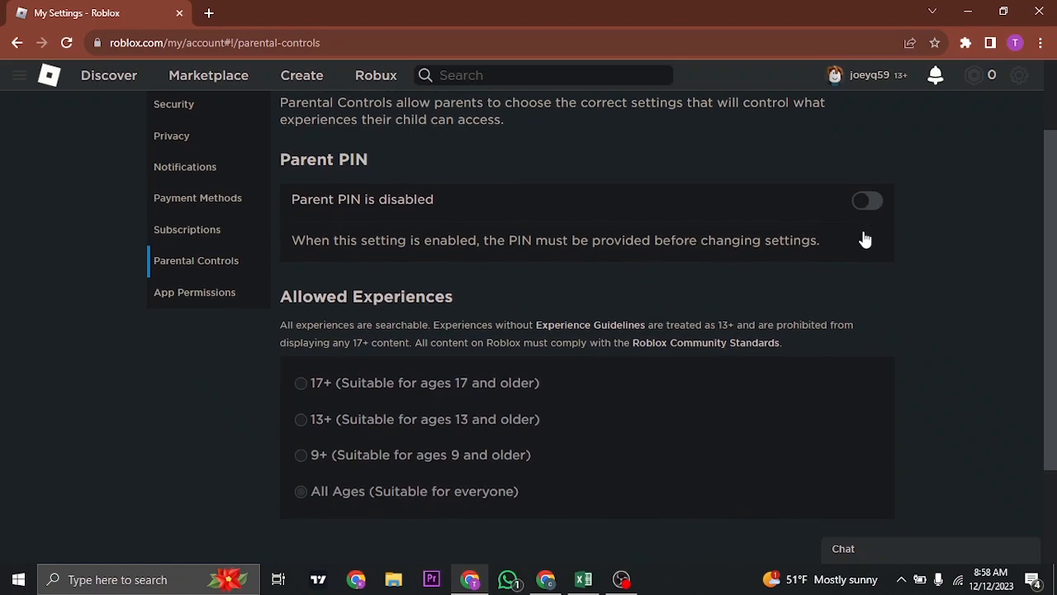
pyautogui.scroll(-3)
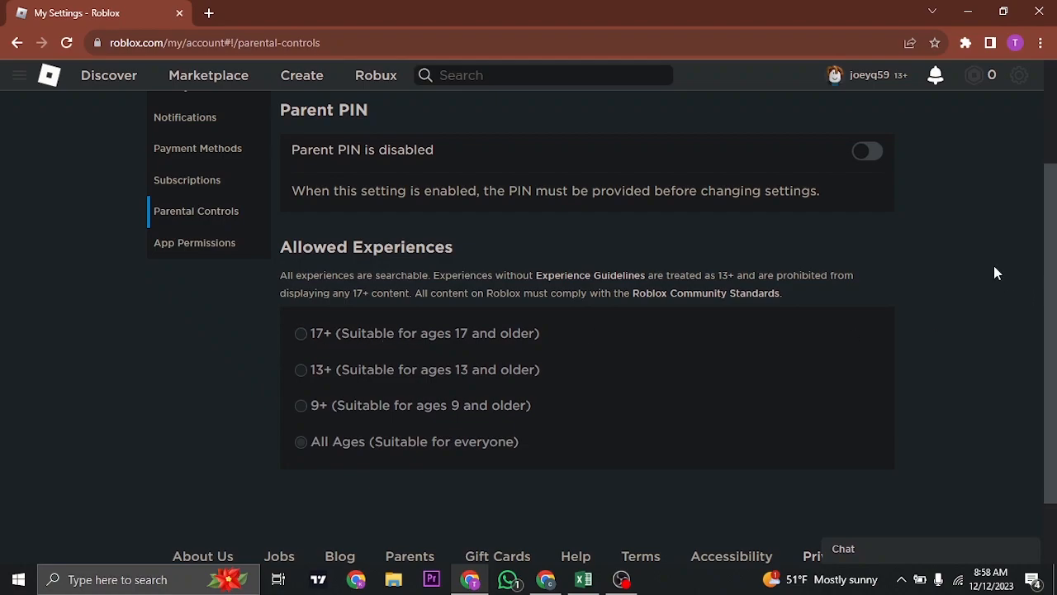
pyautogui.scroll(3)
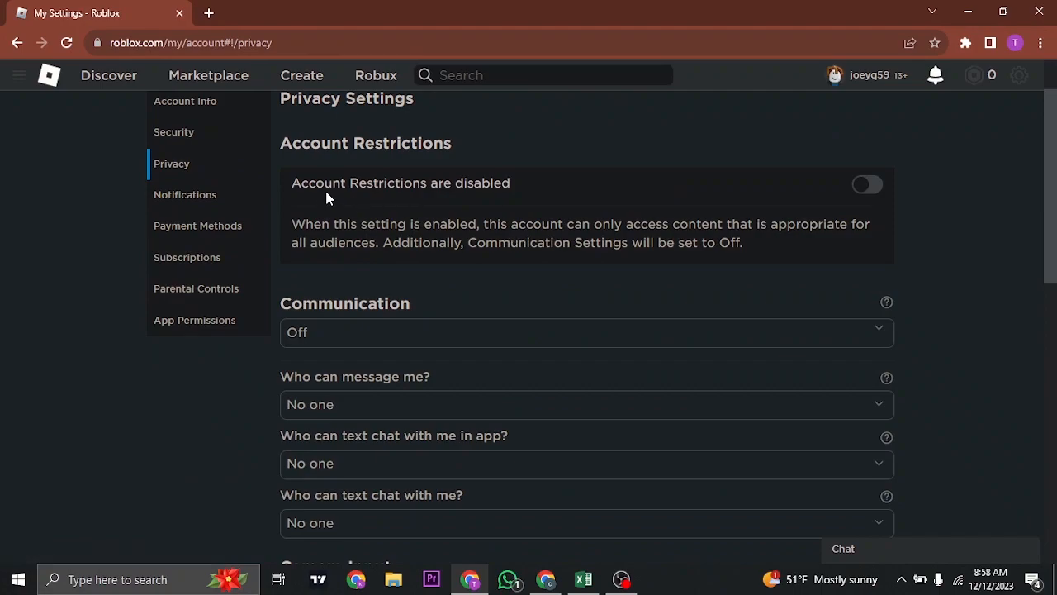
pyautogui.moveTo(808, 196)
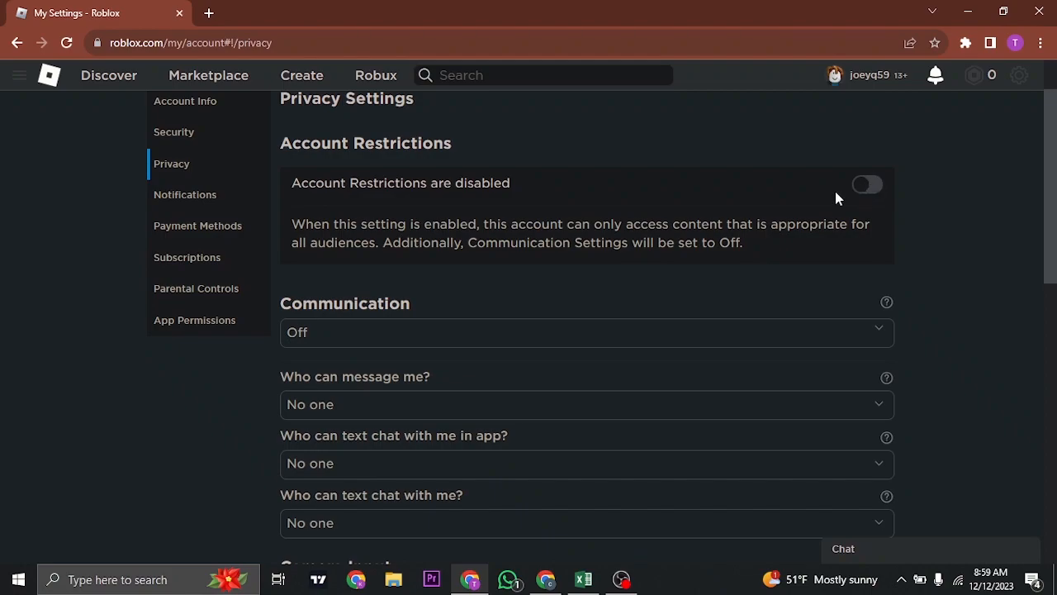
# Confirm Account Restrictions is disabled in Privacy, then return to the Roblox home page
pyautogui.scroll(-3)
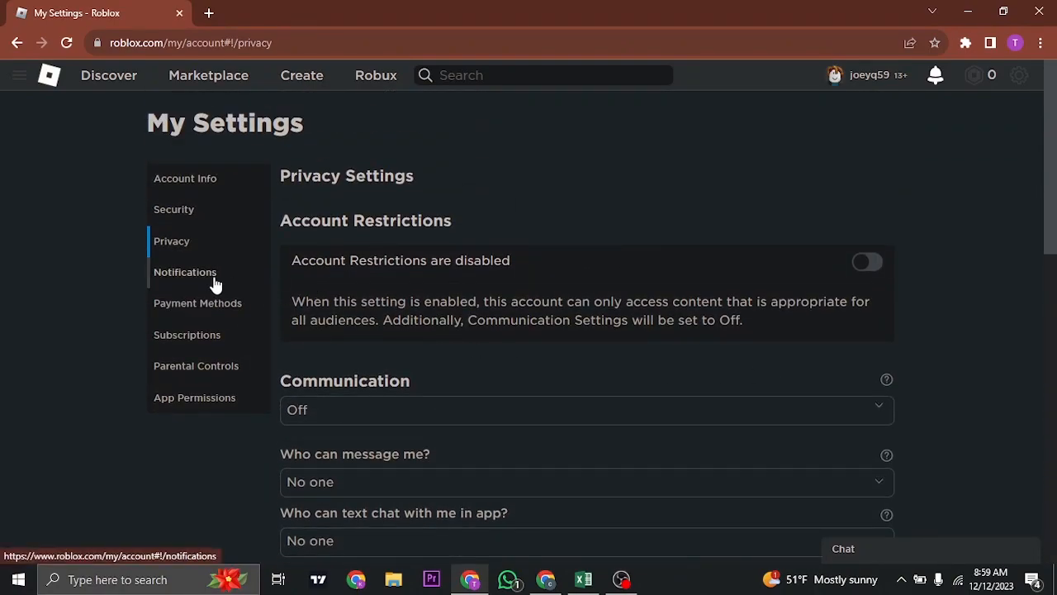
pyautogui.moveTo(52, 91)
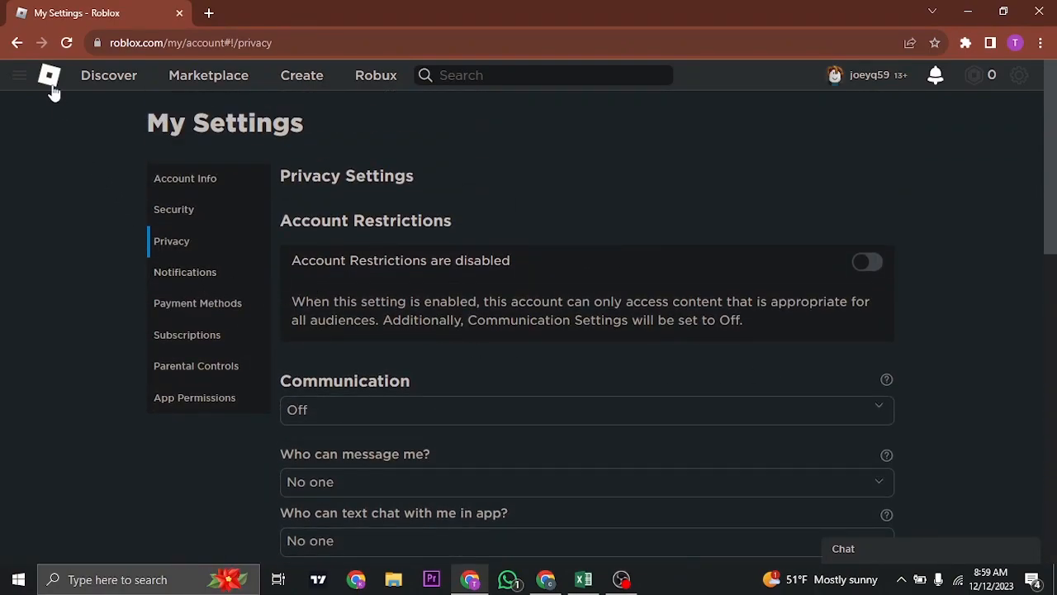
pyautogui.click(50, 76)
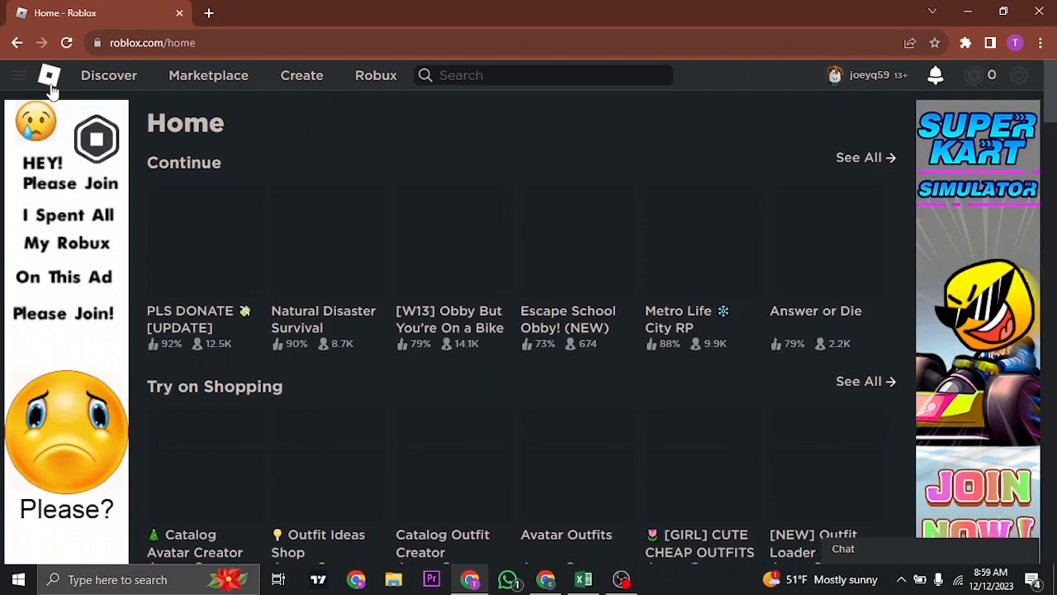